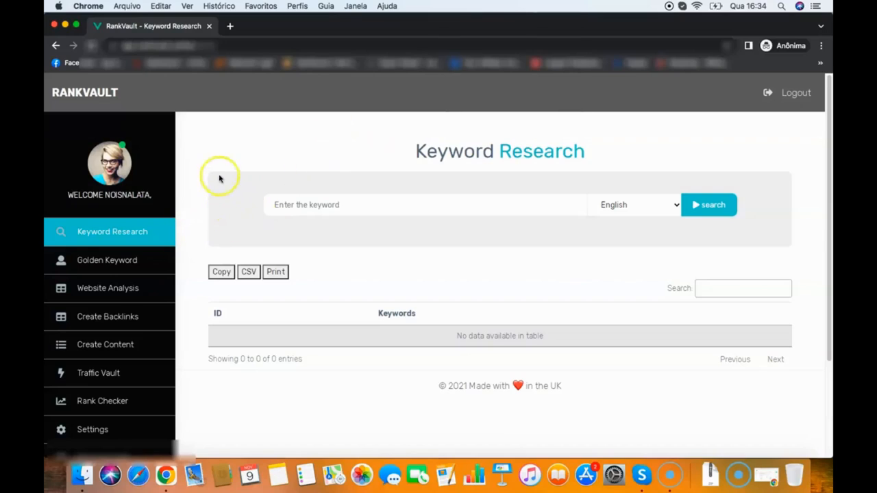
{"action": "mouse_move", "coordinate": [249, 187]}
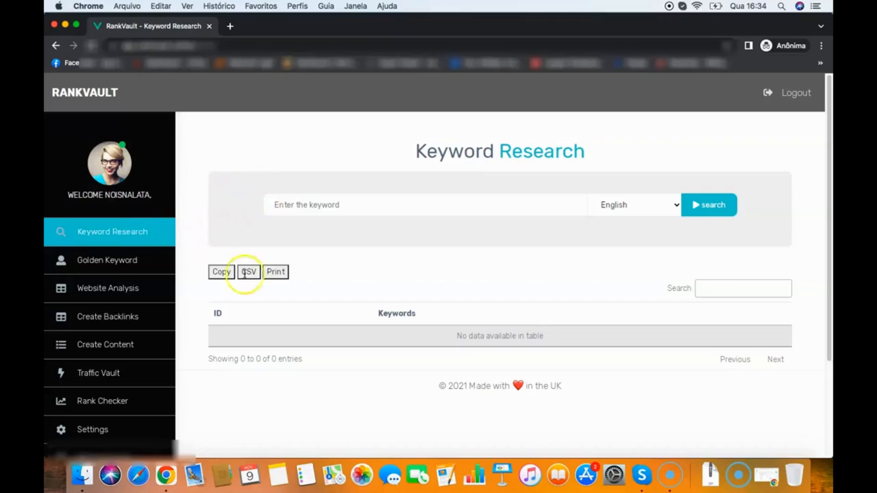
{"action": "mouse_move", "coordinate": [281, 189]}
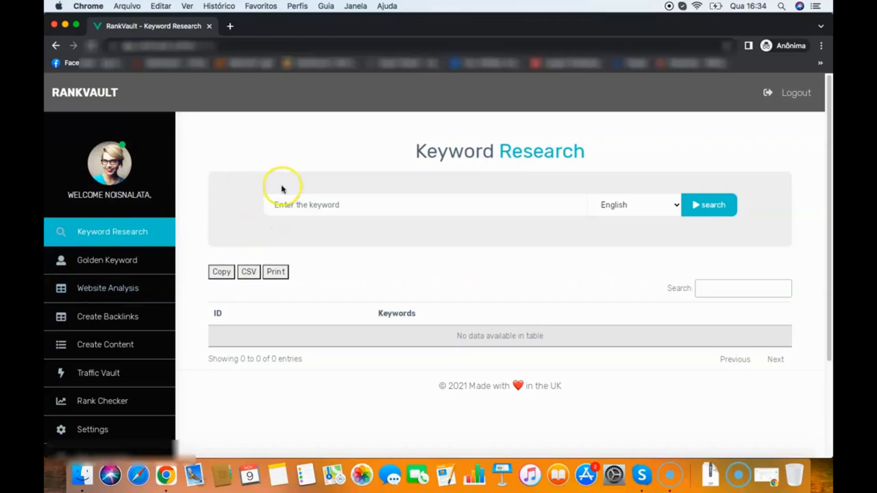
{"action": "mouse_move", "coordinate": [313, 152]}
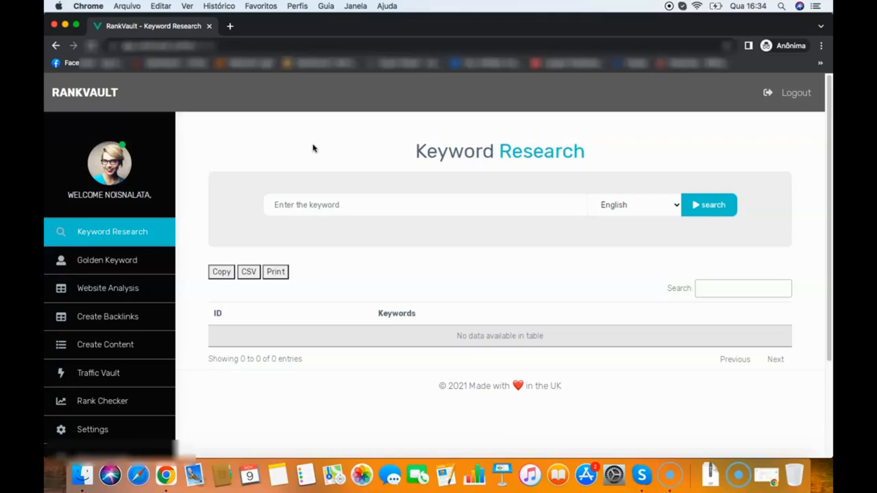
{"action": "mouse_move", "coordinate": [343, 140]}
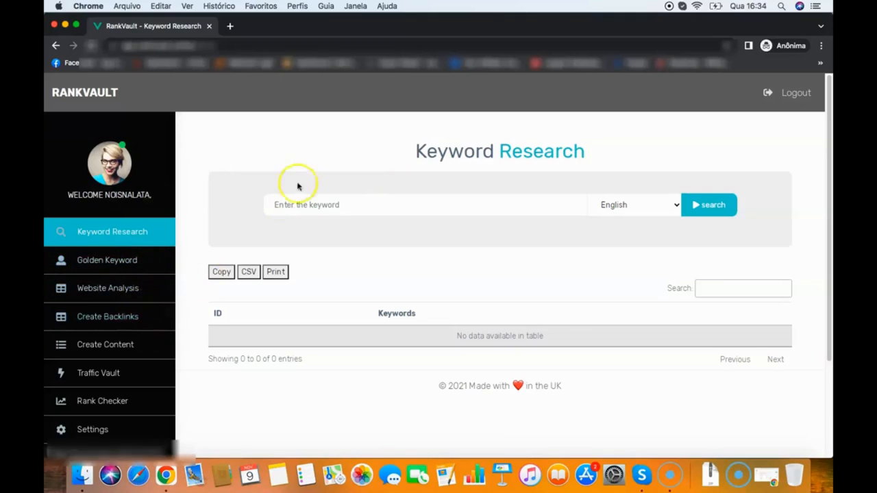
{"action": "mouse_move", "coordinate": [609, 204]}
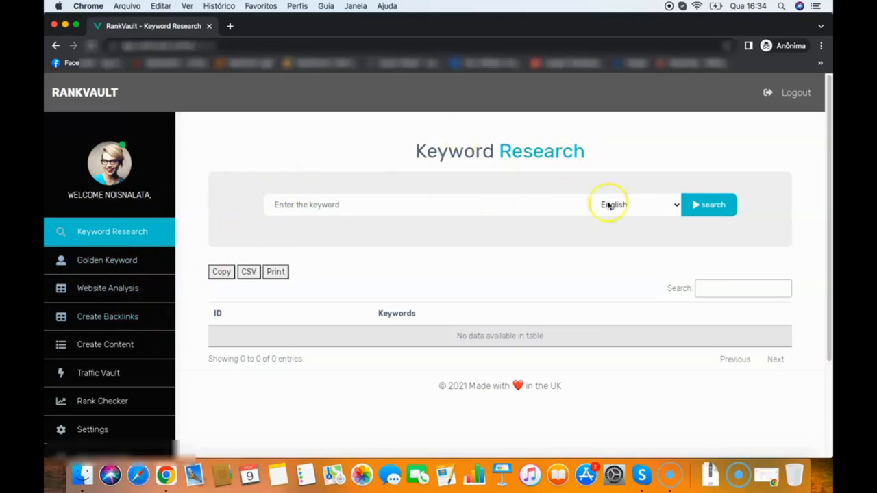
{"action": "mouse_move", "coordinate": [633, 197]}
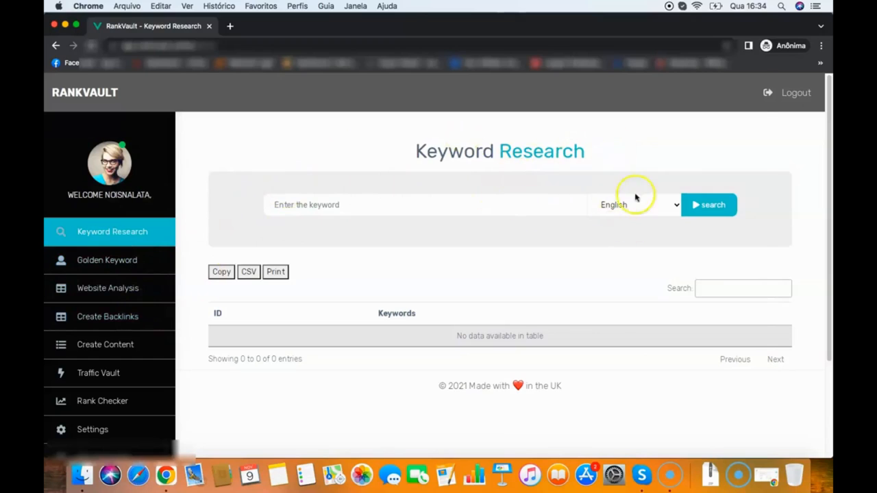
Run an English keyword search for 'weight loss', finding 178 related keywords.
{"action": "left_click", "coordinate": [636, 204]}
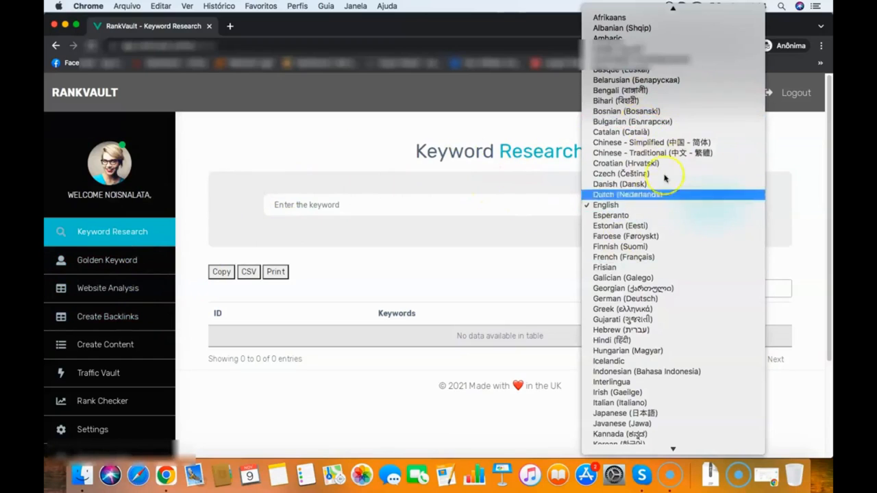
{"action": "mouse_move", "coordinate": [665, 247]}
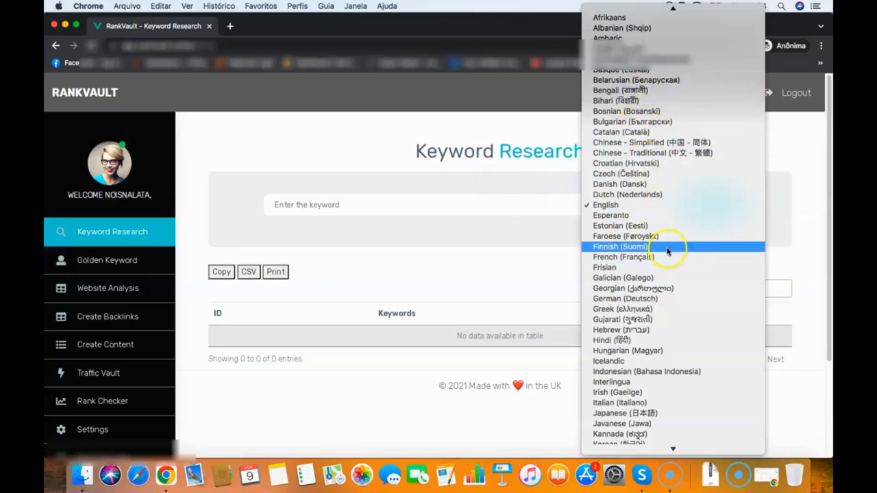
{"action": "scroll", "scroll_direction": "down", "scroll_amount": 3}
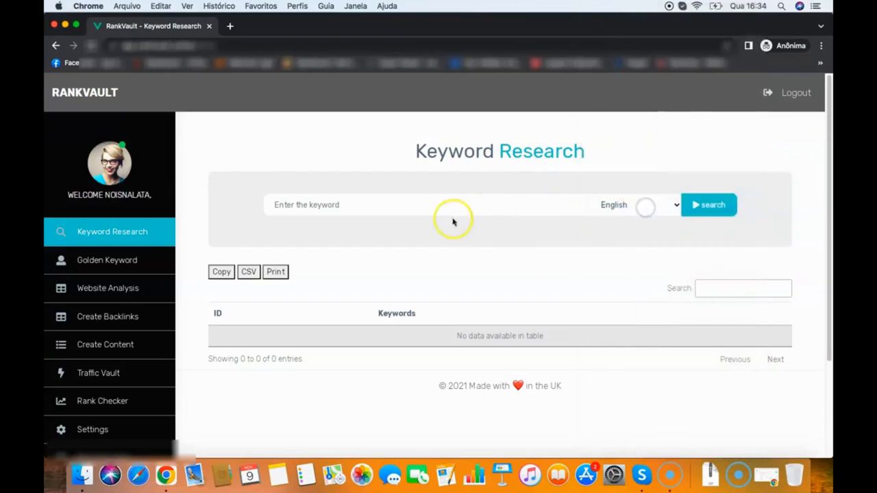
{"action": "type", "text": "weight los"}
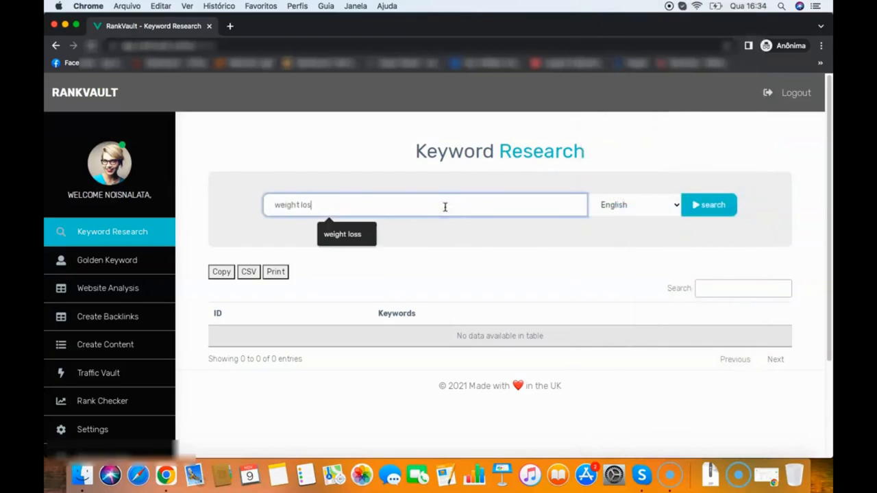
{"action": "left_click", "coordinate": [709, 204]}
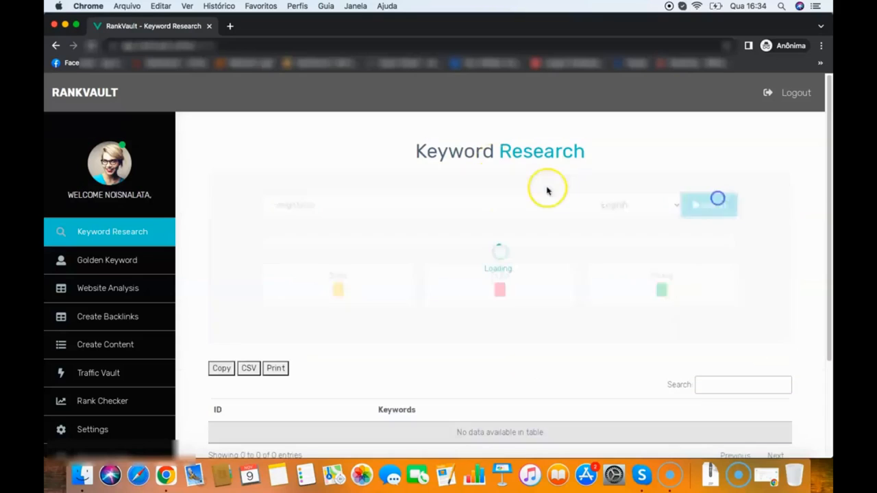
{"action": "left_click", "coordinate": [708, 205]}
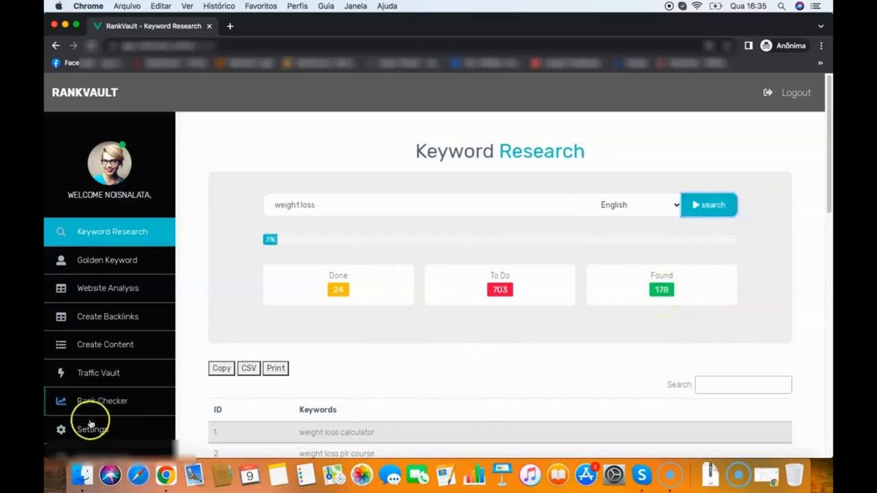
Page through the results table to a later page of found keywords.
{"action": "scroll", "scroll_direction": "down", "scroll_amount": 3}
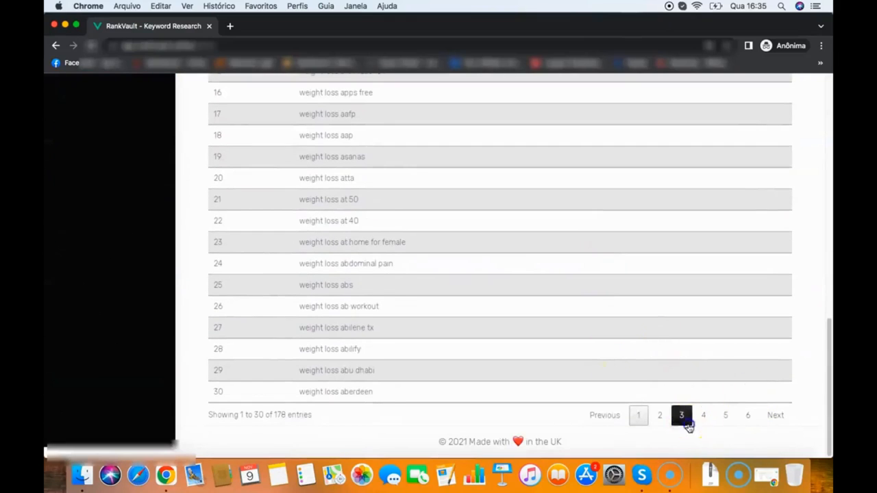
{"action": "left_click", "coordinate": [703, 415]}
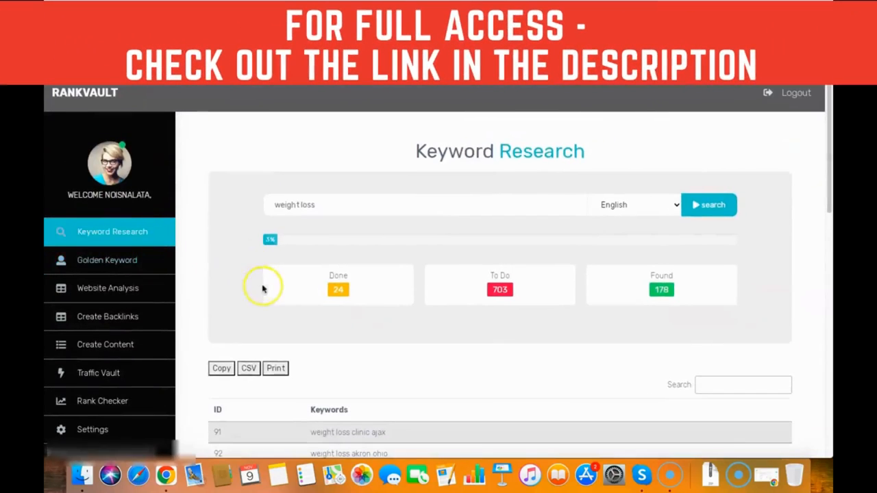
Switch from the keyword results to the Golden Keyword Finder page.
{"action": "left_click", "coordinate": [657, 414]}
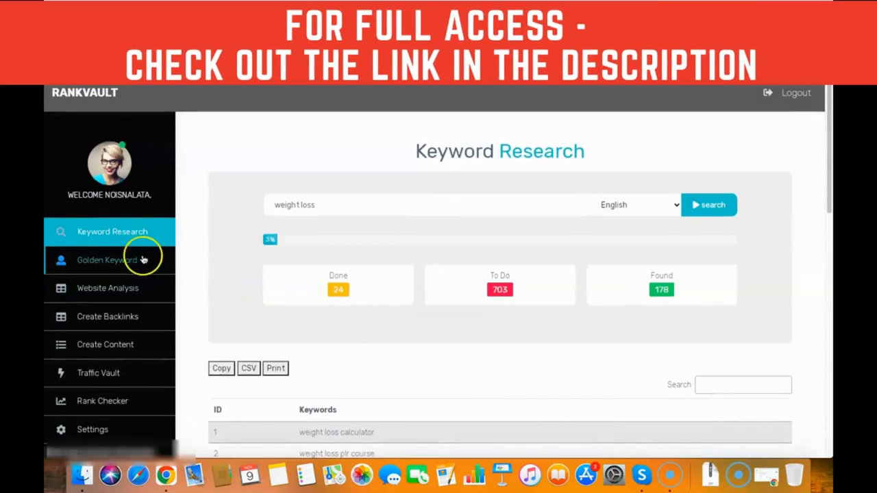
{"action": "left_click", "coordinate": [107, 261]}
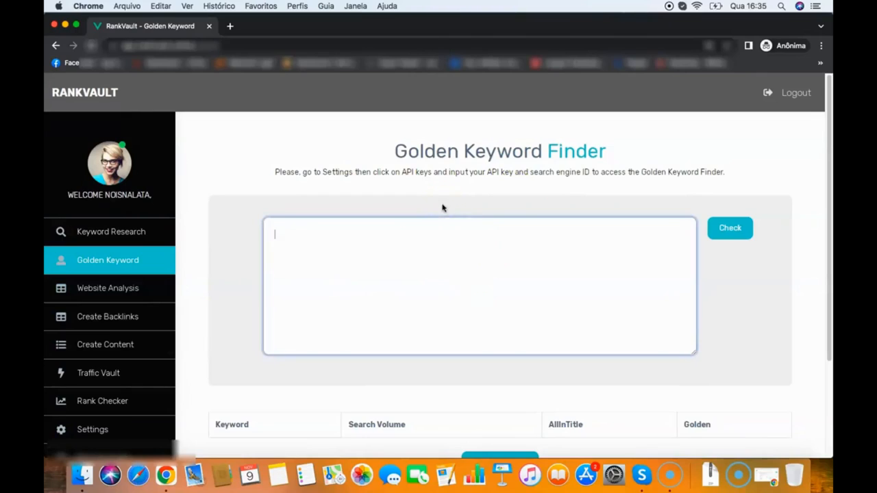
Check weight loss, tips and tricks, air fryer recipes, air fryer and calculator variations for golden ratios.
{"action": "type", "text": "weight loss a"}
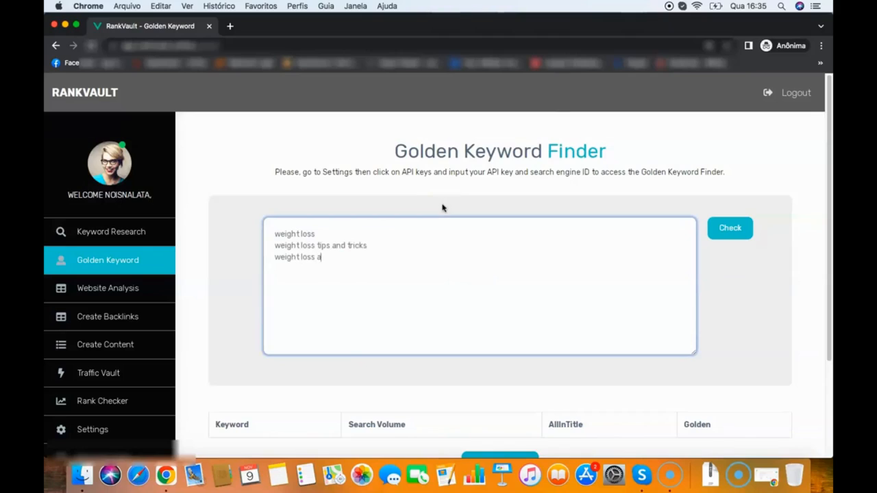
{"action": "type", "text": "ir fryer recipes"}
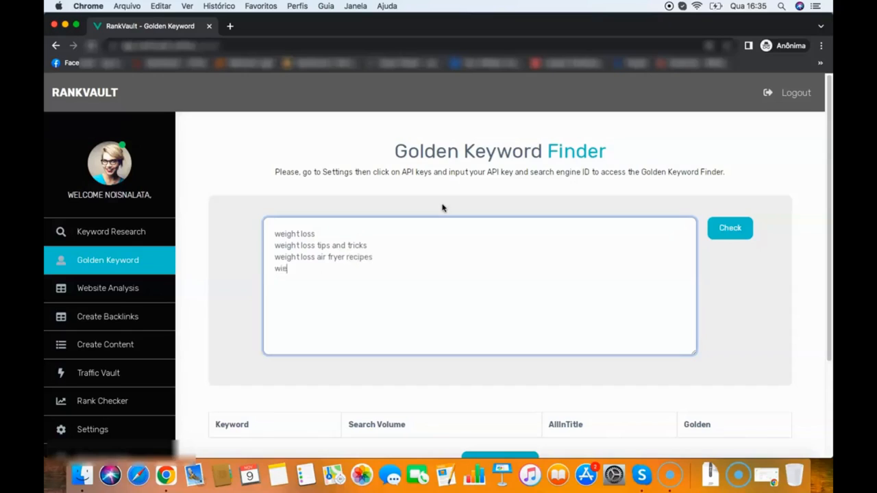
{"action": "type", "text": "weight loss air fryer"}
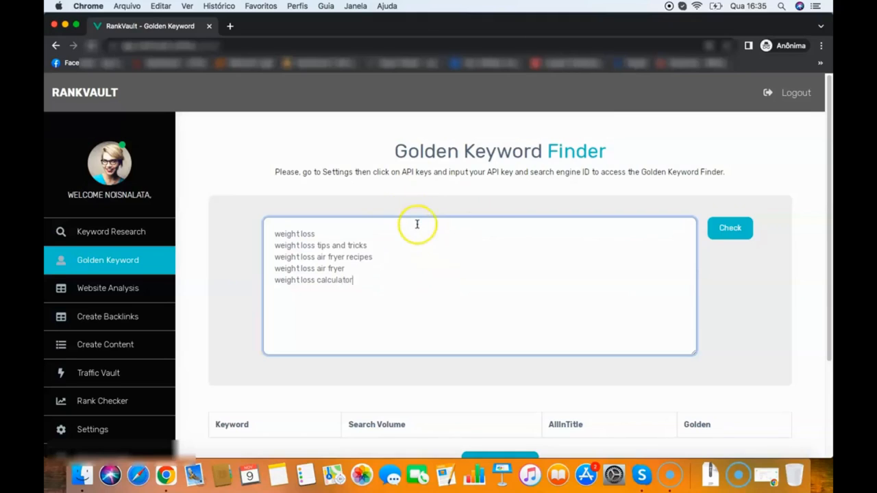
{"action": "mouse_move", "coordinate": [395, 241]}
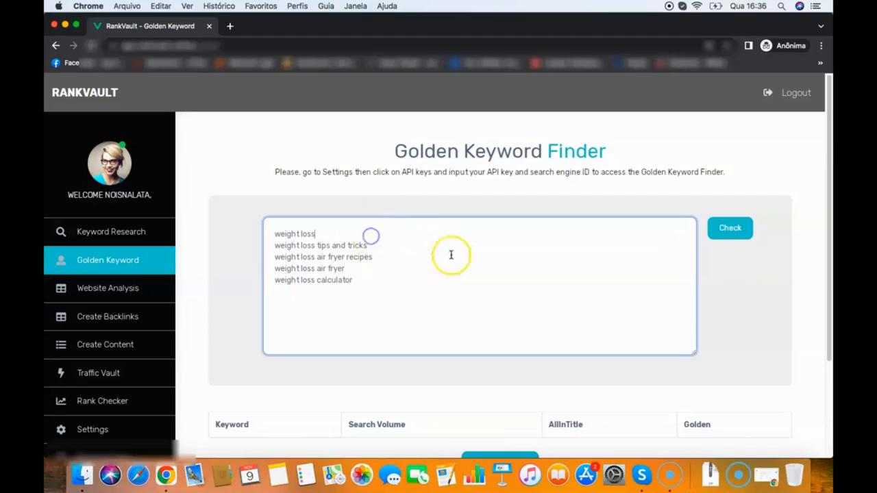
{"action": "mouse_move", "coordinate": [400, 233]}
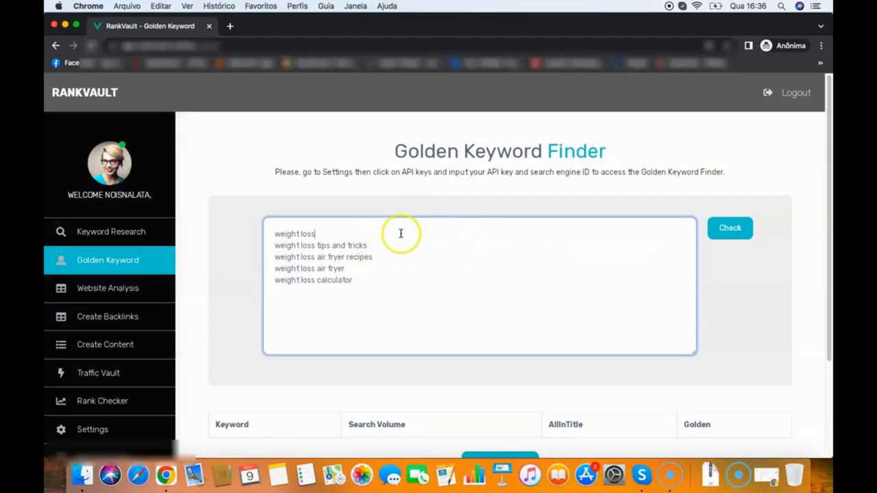
{"action": "mouse_move", "coordinate": [408, 317]}
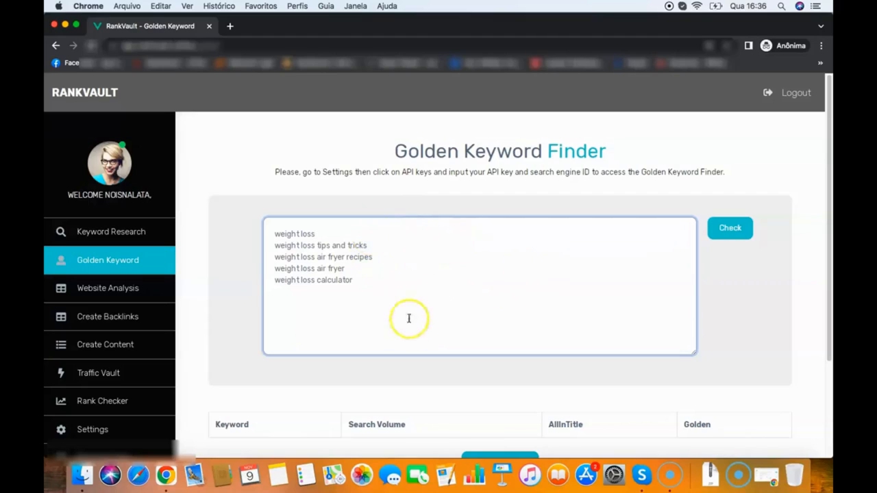
{"action": "mouse_move", "coordinate": [458, 241]}
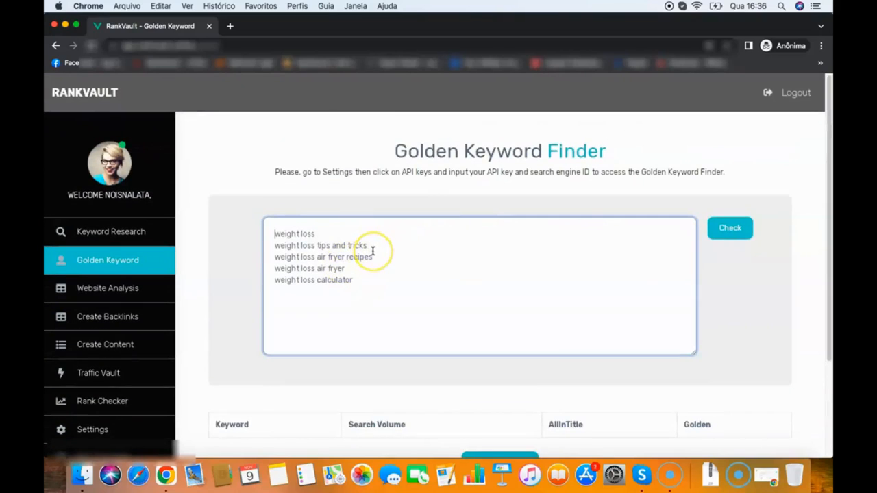
{"action": "mouse_move", "coordinate": [444, 235]}
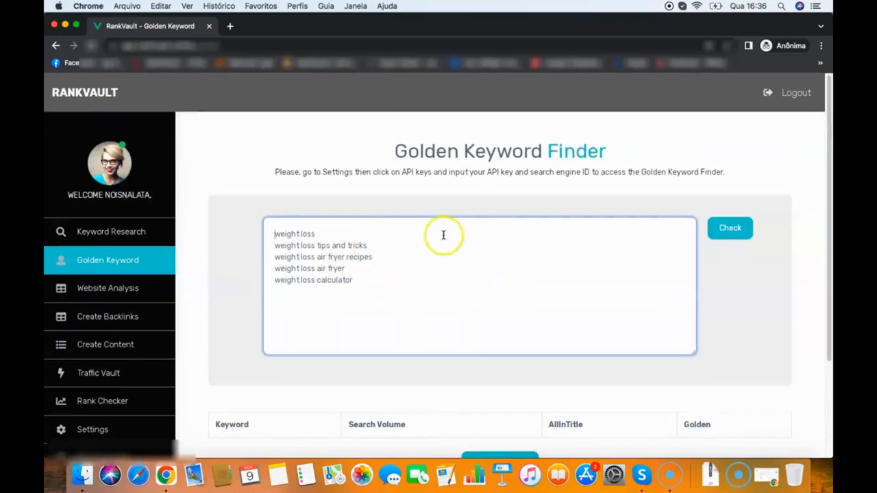
{"action": "left_click", "coordinate": [729, 227]}
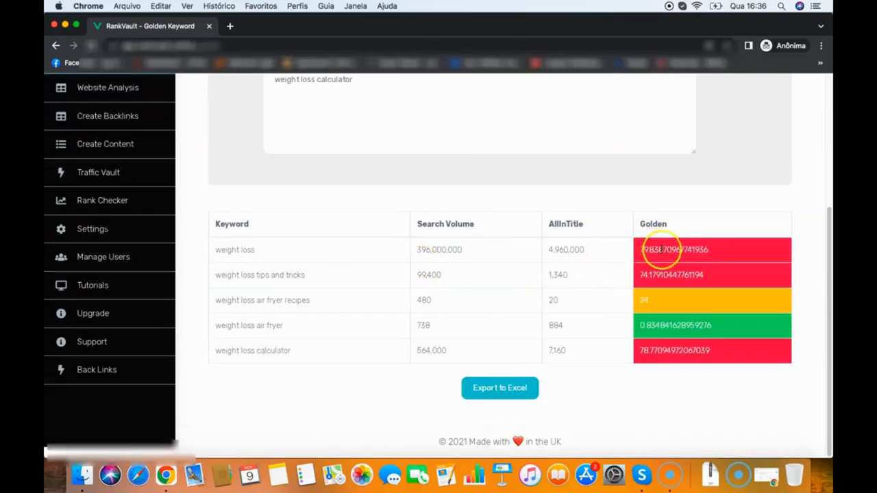
{"action": "mouse_move", "coordinate": [701, 301]}
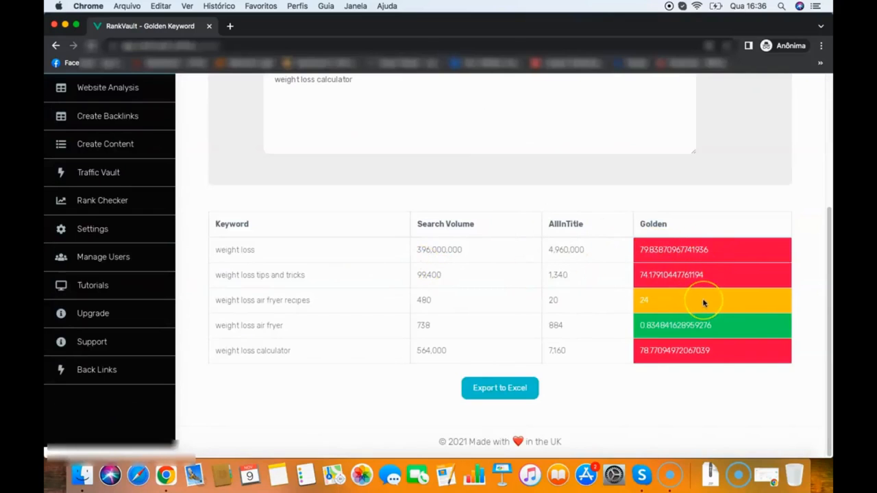
{"action": "mouse_move", "coordinate": [718, 329]}
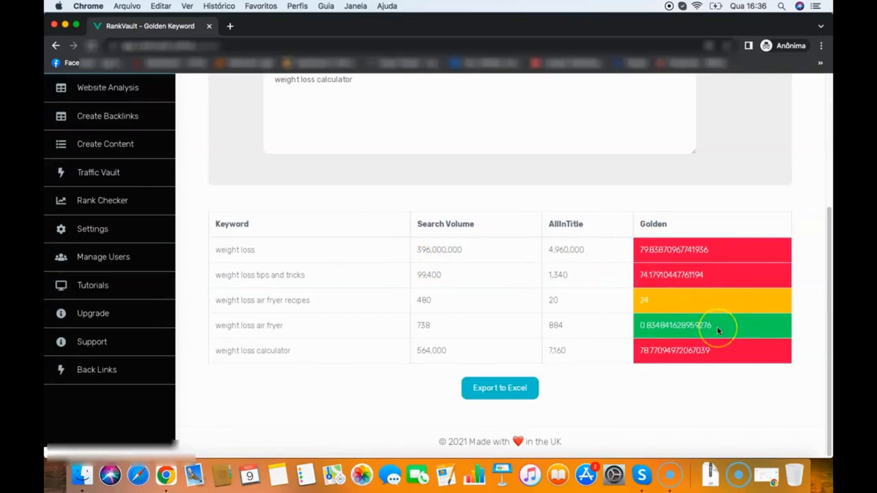
{"action": "mouse_move", "coordinate": [693, 263]}
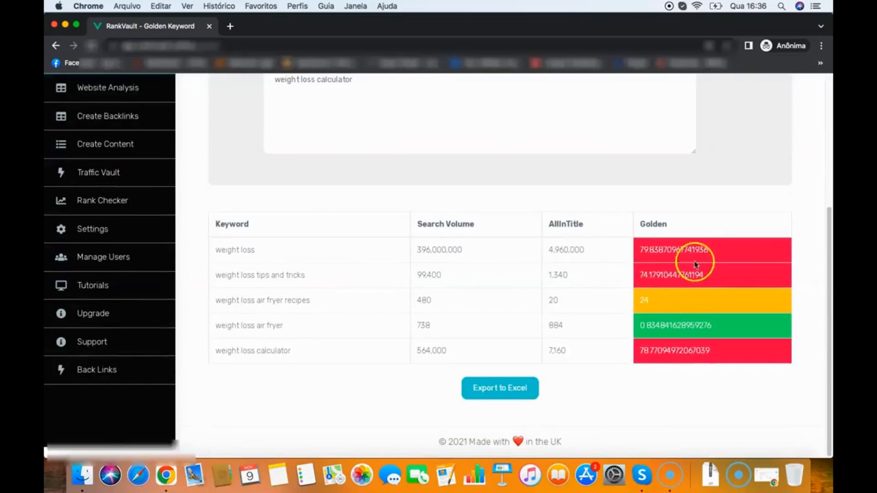
{"action": "mouse_move", "coordinate": [280, 266]}
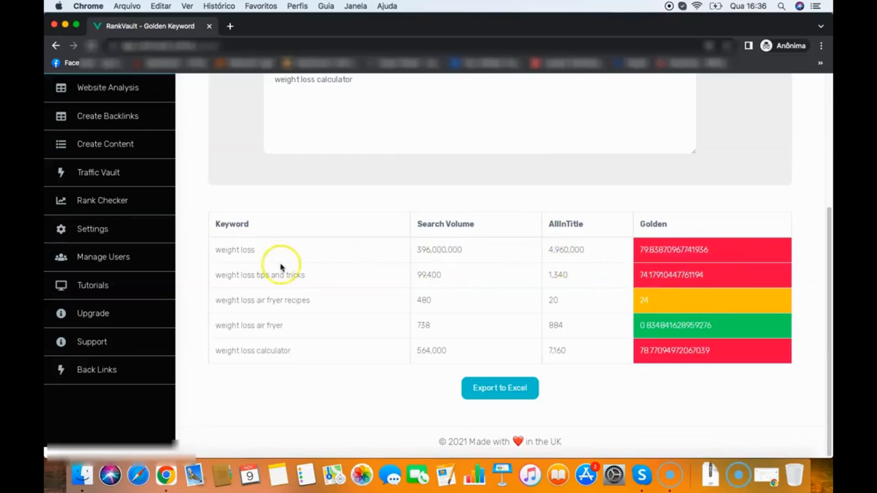
{"action": "mouse_move", "coordinate": [699, 277]}
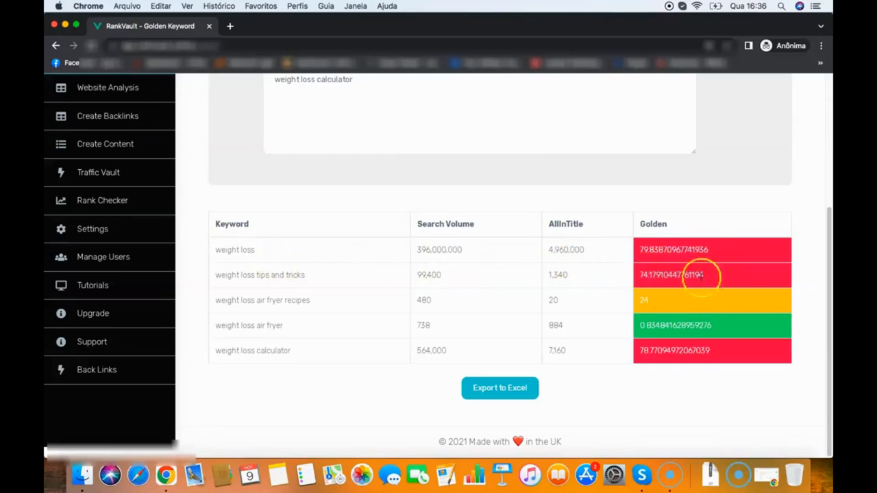
{"action": "mouse_move", "coordinate": [387, 304]}
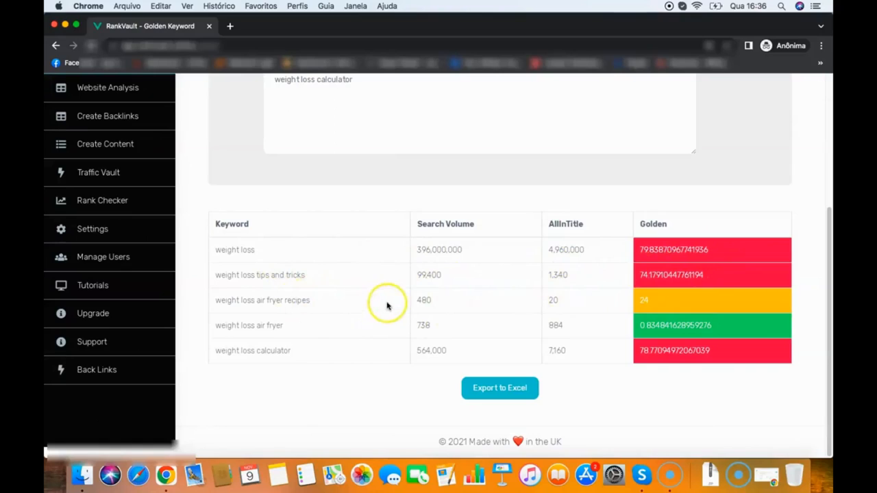
{"action": "mouse_move", "coordinate": [682, 294]}
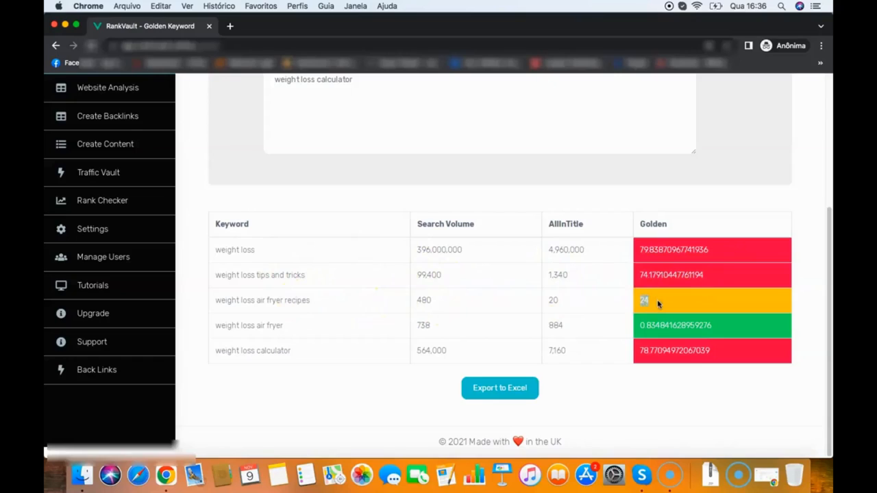
{"action": "mouse_move", "coordinate": [669, 304]}
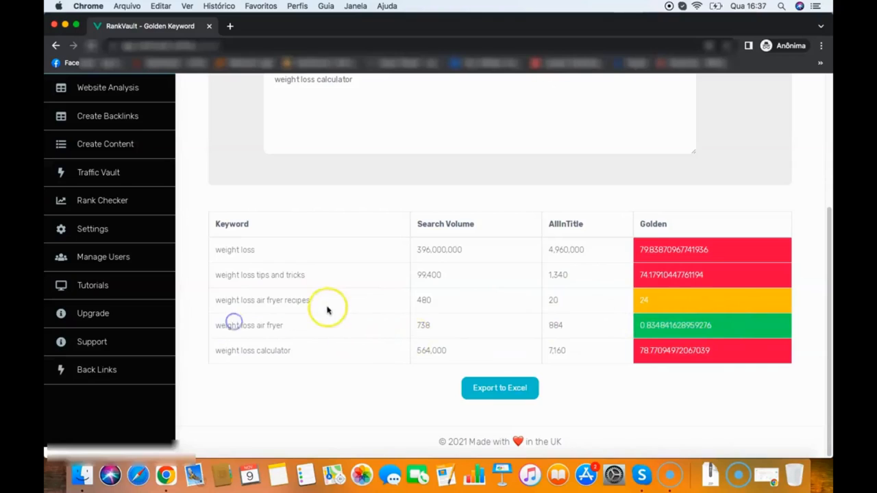
{"action": "mouse_move", "coordinate": [340, 313]}
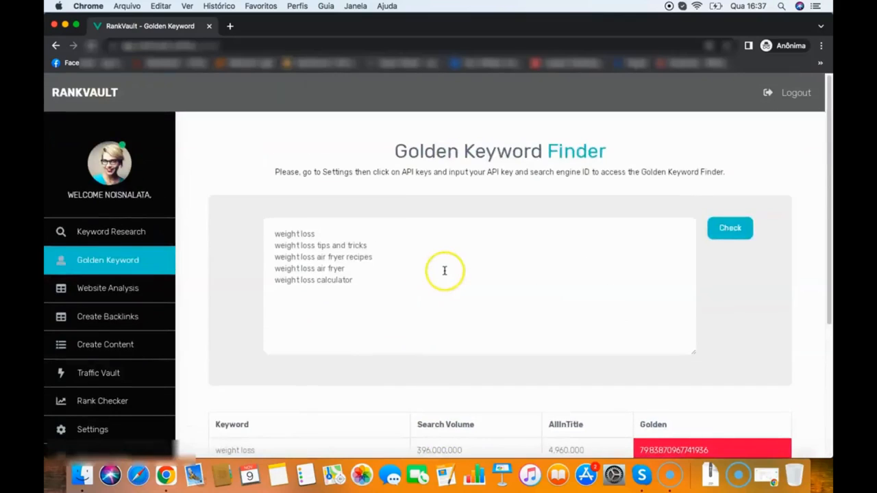
{"action": "scroll", "scroll_direction": "down", "scroll_amount": 3}
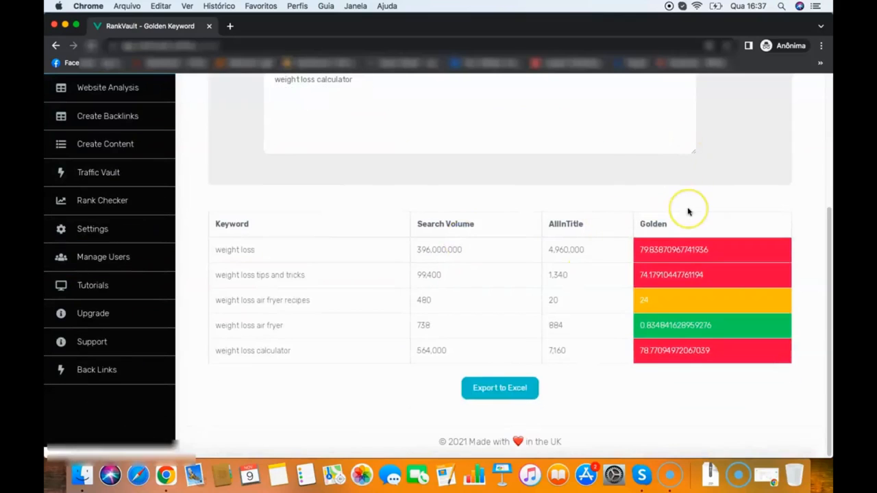
{"action": "mouse_move", "coordinate": [687, 211]}
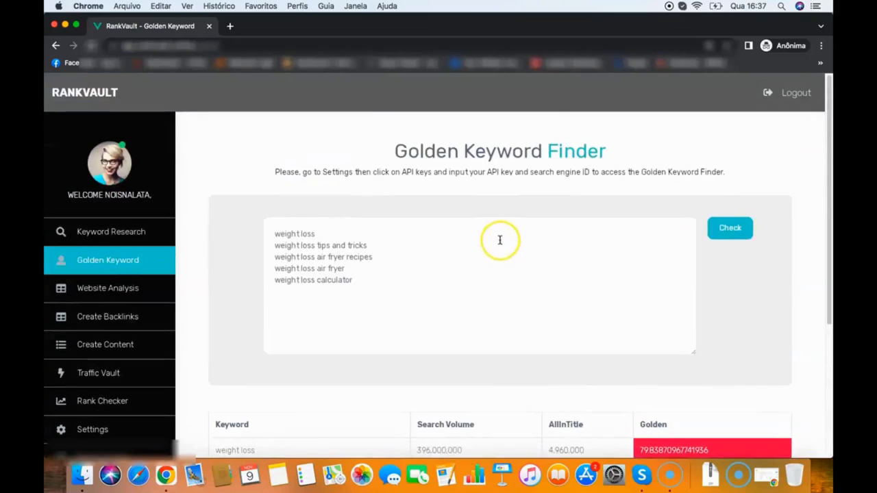
{"action": "scroll", "scroll_direction": "down", "scroll_amount": 3}
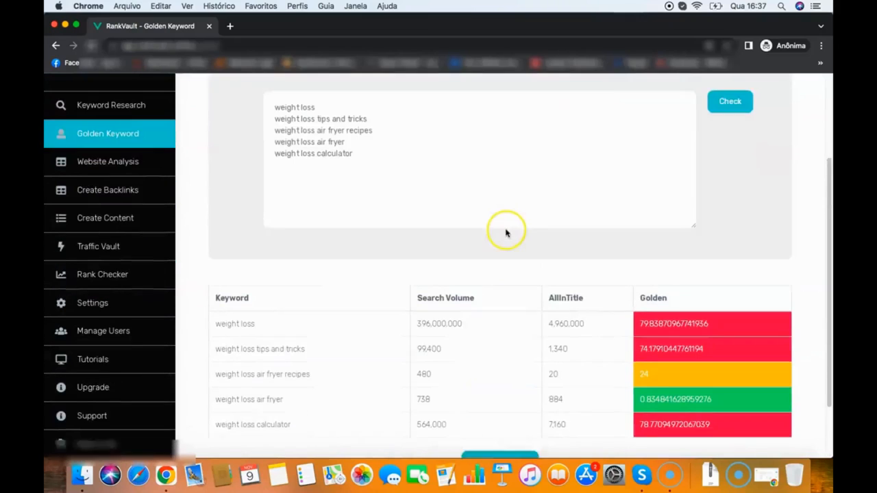
{"action": "scroll", "scroll_direction": "down", "scroll_amount": 3}
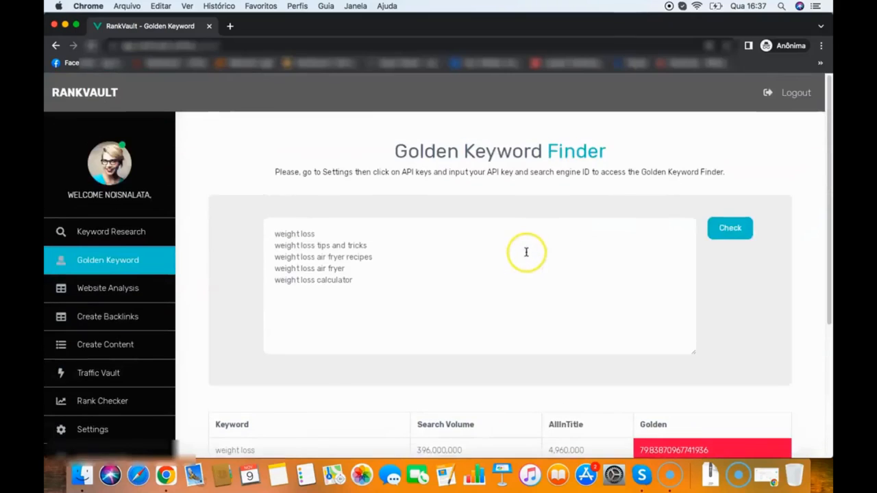
{"action": "mouse_move", "coordinate": [487, 115]}
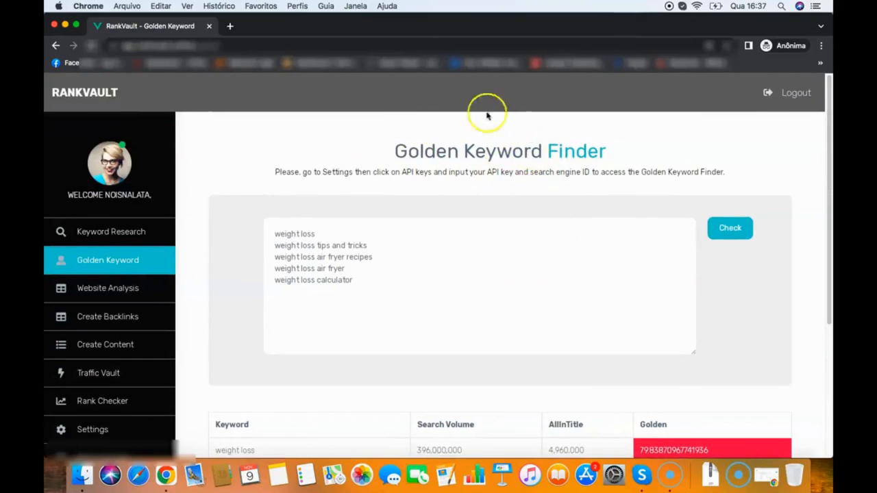
{"action": "left_click", "coordinate": [108, 288]}
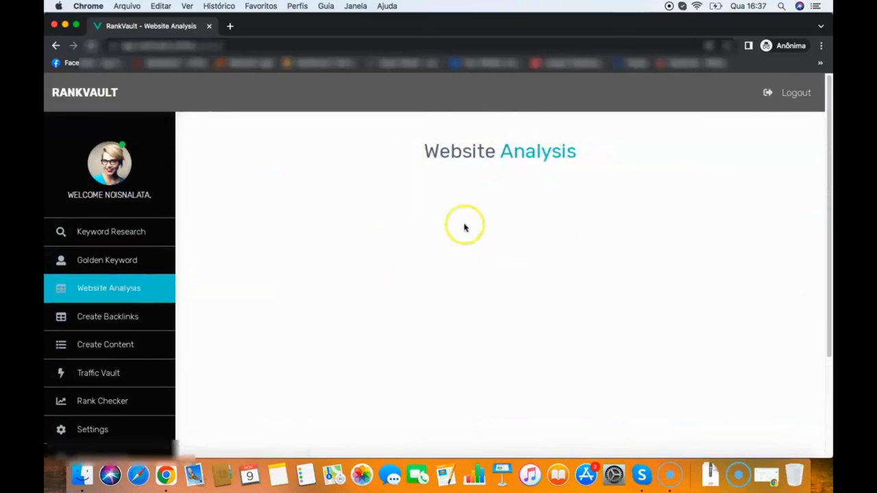
{"action": "left_click", "coordinate": [477, 227]}
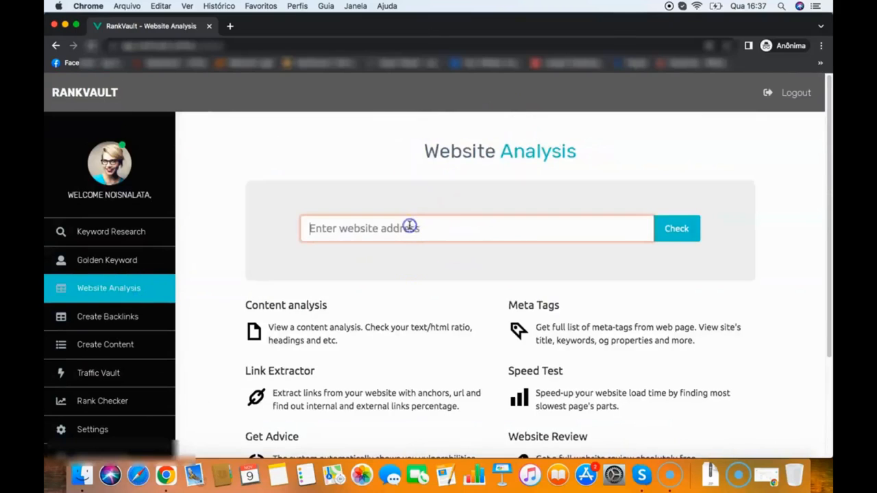
{"action": "type", "text": "https://pigreviews.com"}
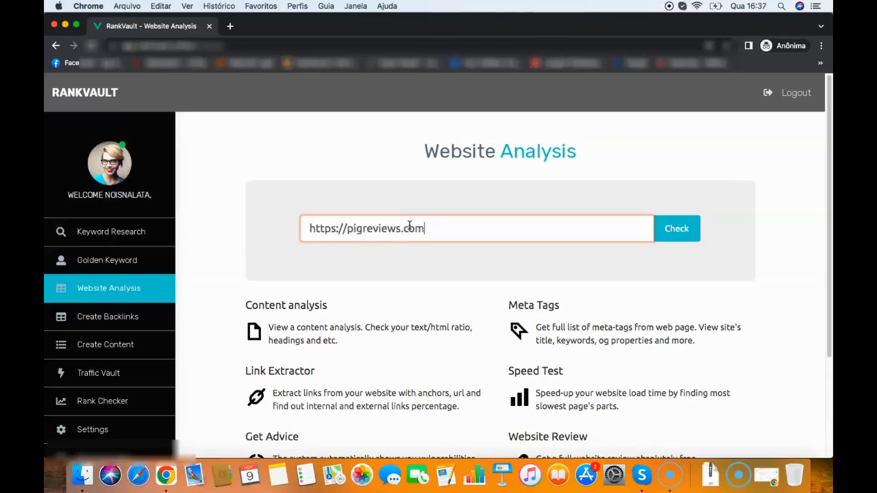
{"action": "left_click", "coordinate": [676, 228]}
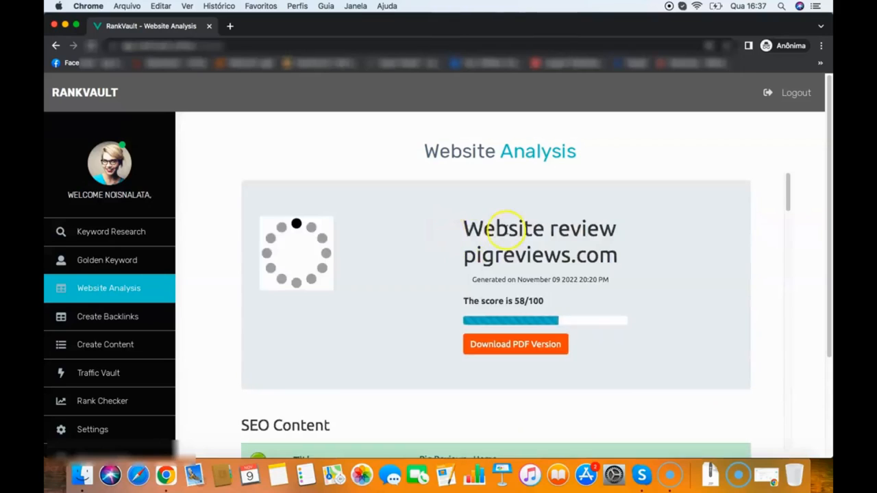
{"action": "scroll", "scroll_direction": "down", "scroll_amount": 3}
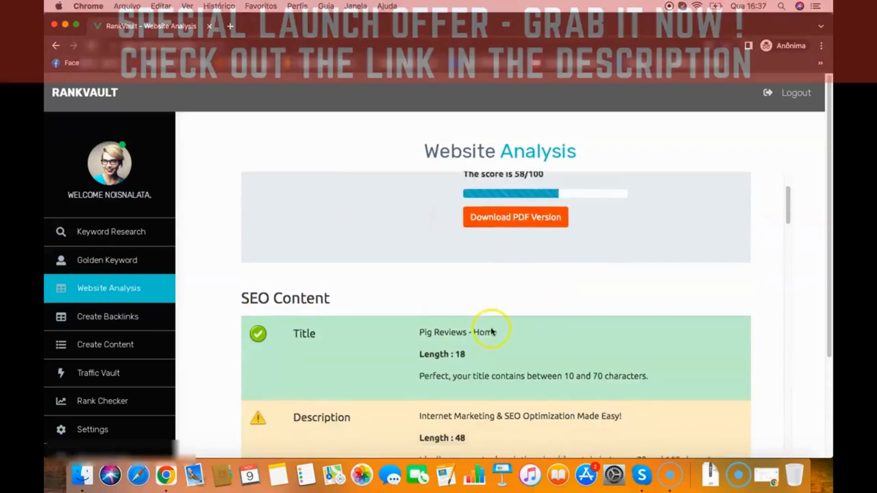
{"action": "scroll", "scroll_direction": "down", "scroll_amount": 3}
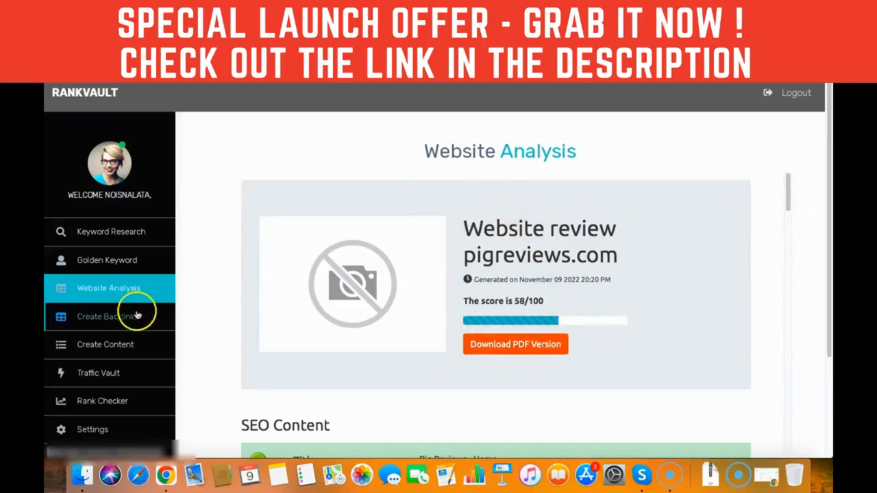
Visit the Backlink Maker, then return to the empty Keyword Research page.
{"action": "left_click", "coordinate": [107, 315]}
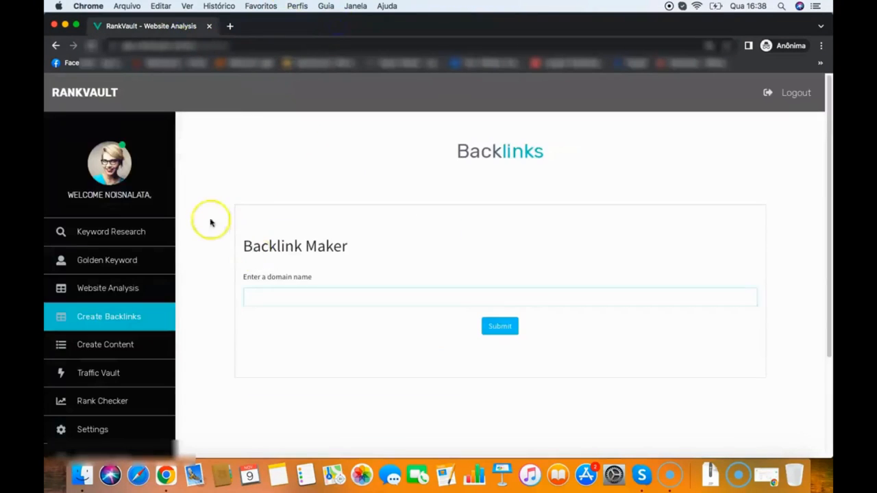
{"action": "left_click", "coordinate": [111, 232]}
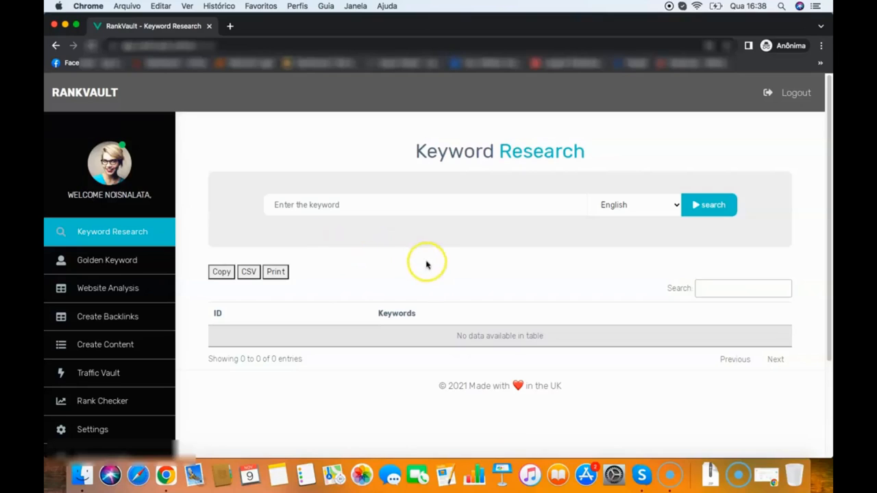
{"action": "mouse_move", "coordinate": [375, 279]}
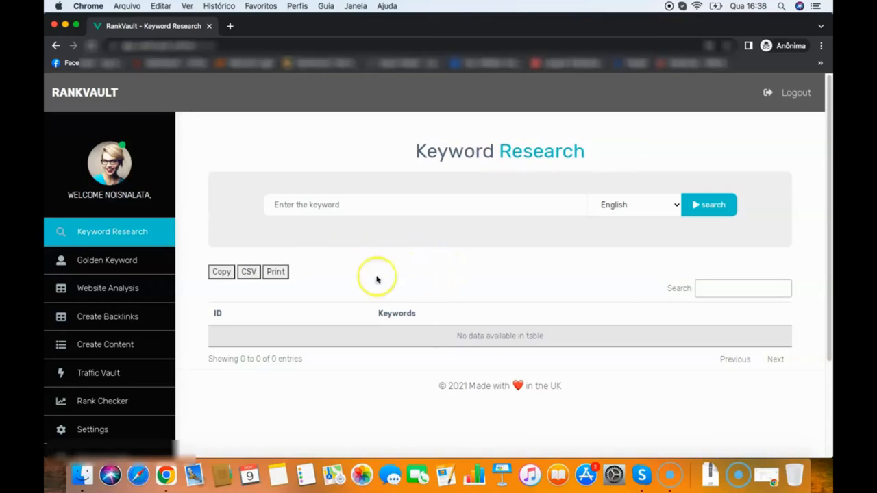